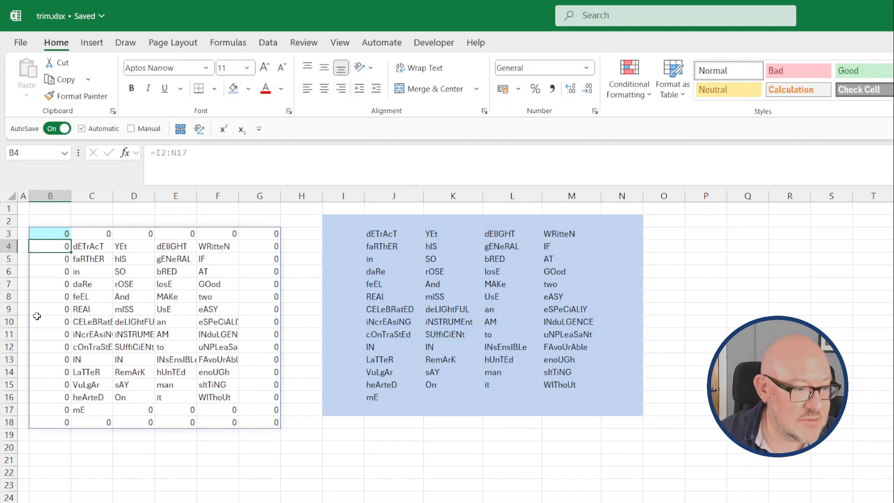
mouse_move(44, 224)
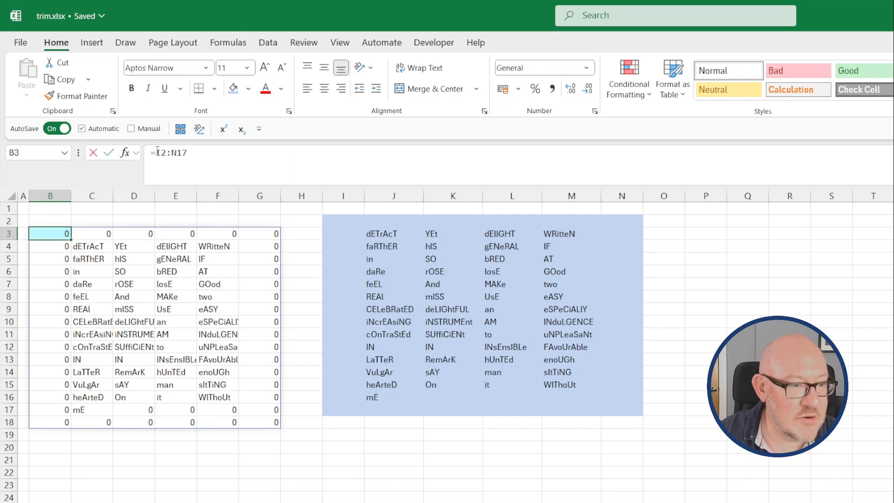
- Change the B3 formula to =TRIMRANGE(I2:N17,3,3), trimming blank rows and columns at both ends
type("trimrange")
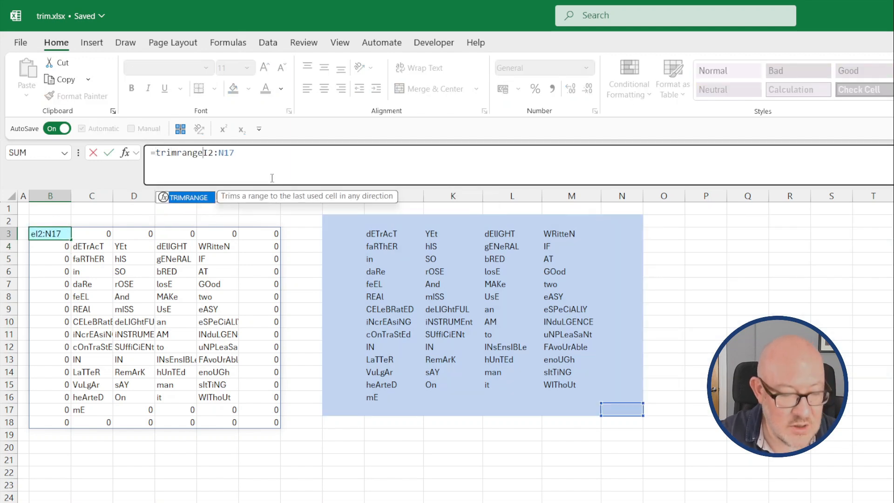
type("(")
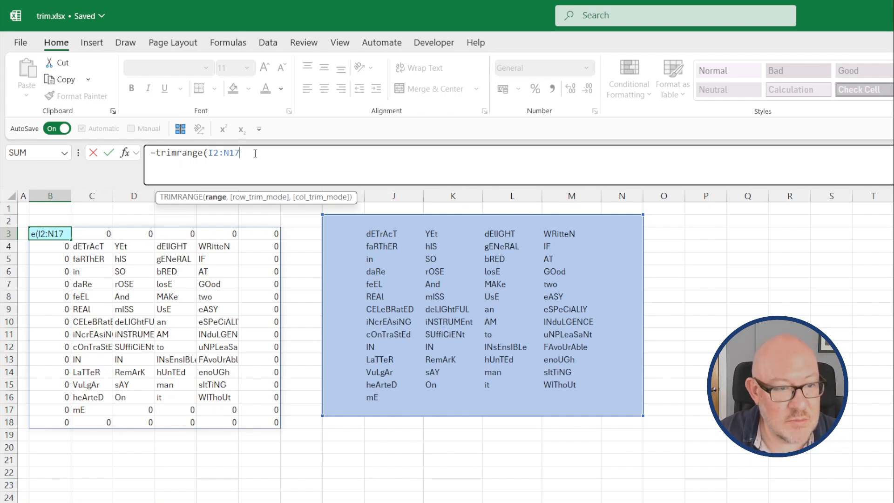
type(",")
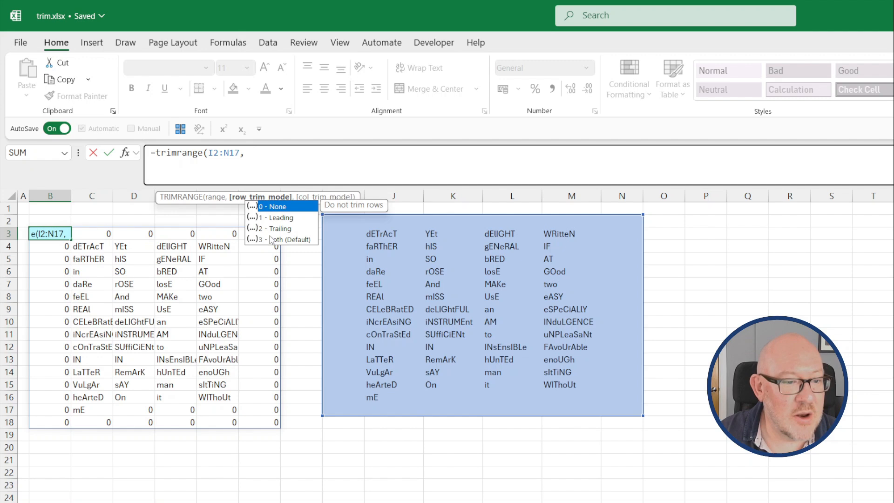
mouse_move(259, 236)
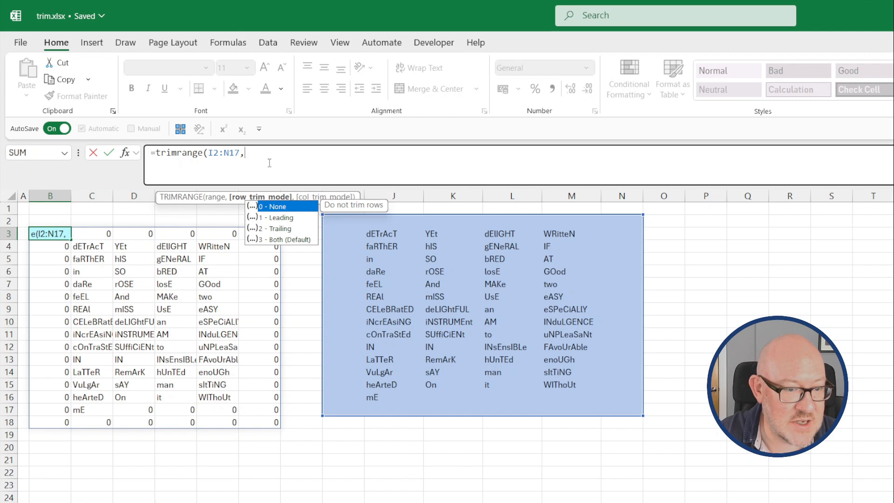
type("3,3")
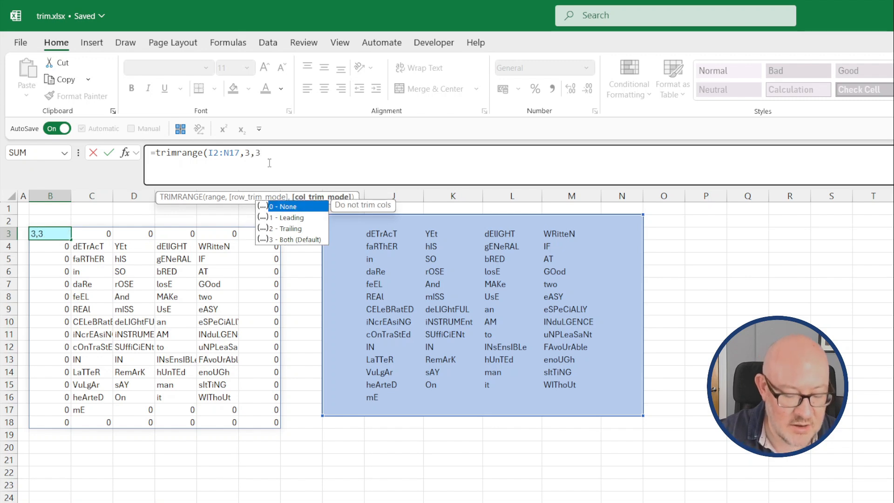
key("Return")
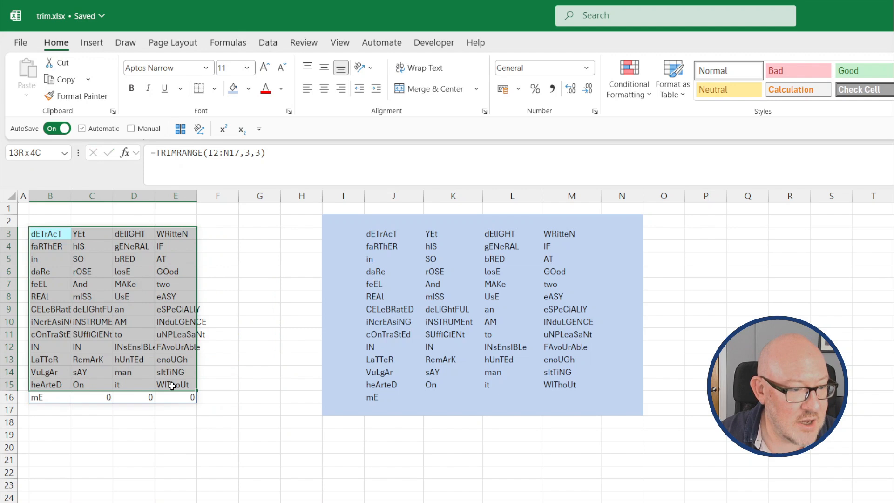
- Try different trim modes in B3, settling on =TRIMRANGE(I2:N17,1,1) for leading blanks only
left_click(51, 233)
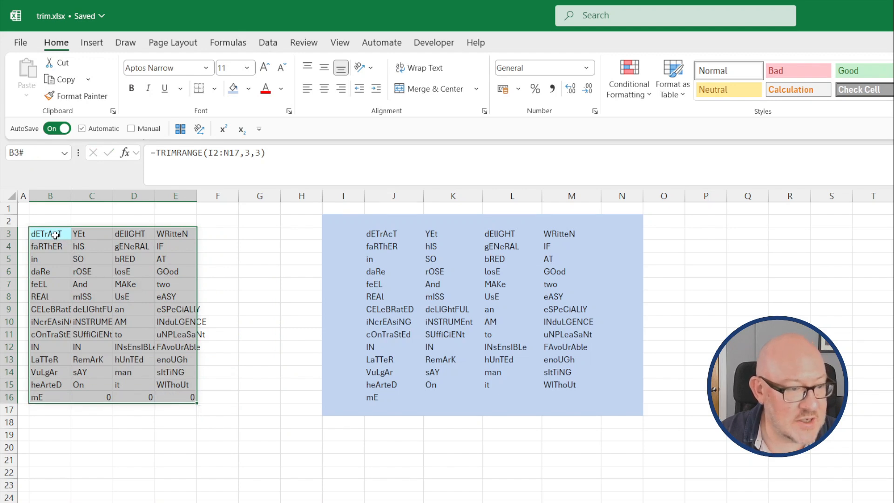
left_click(50, 233)
type("0")
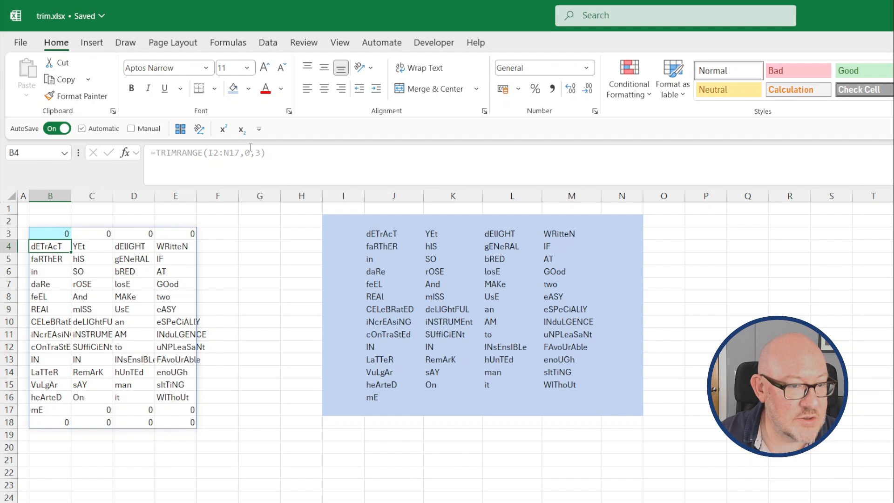
left_click(50, 234)
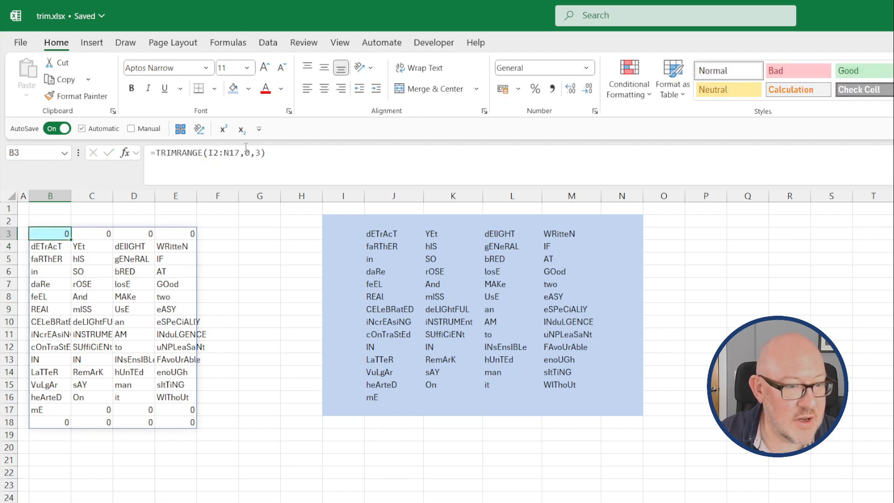
type("3")
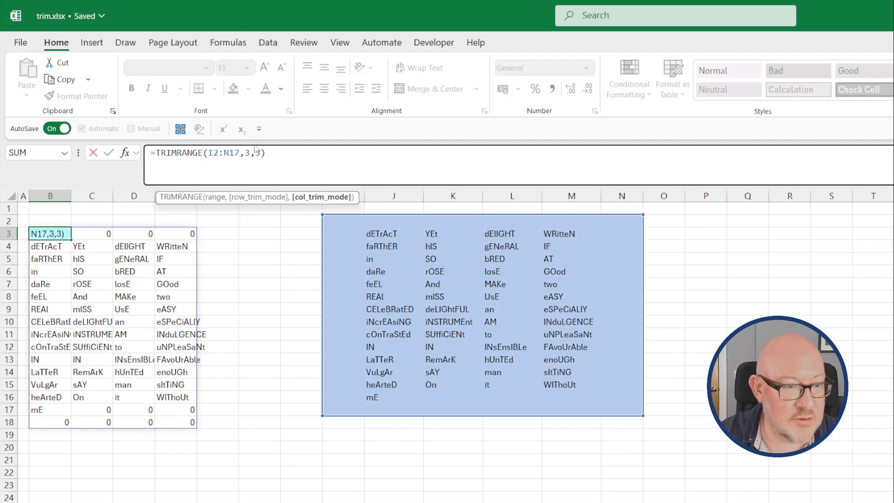
type("0")
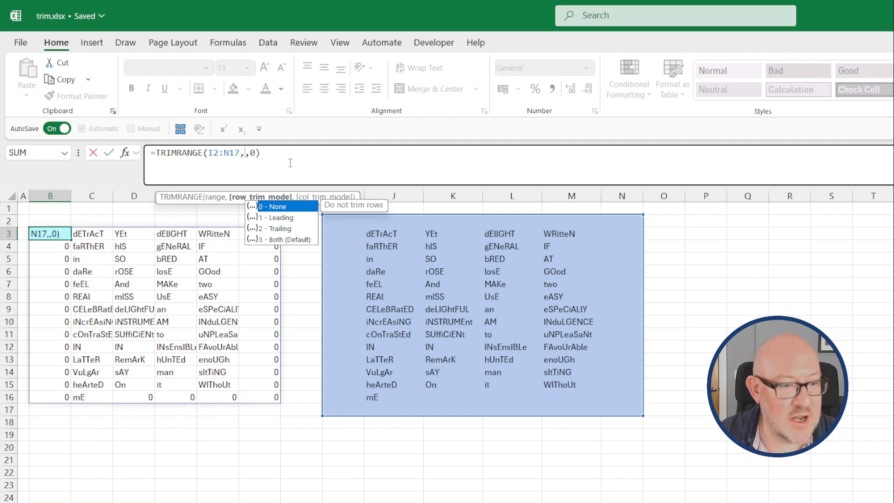
type("1")
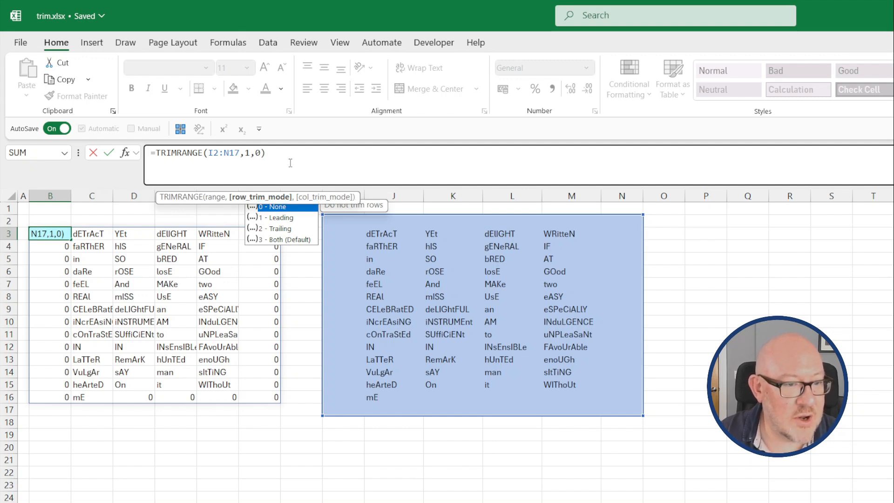
type("1")
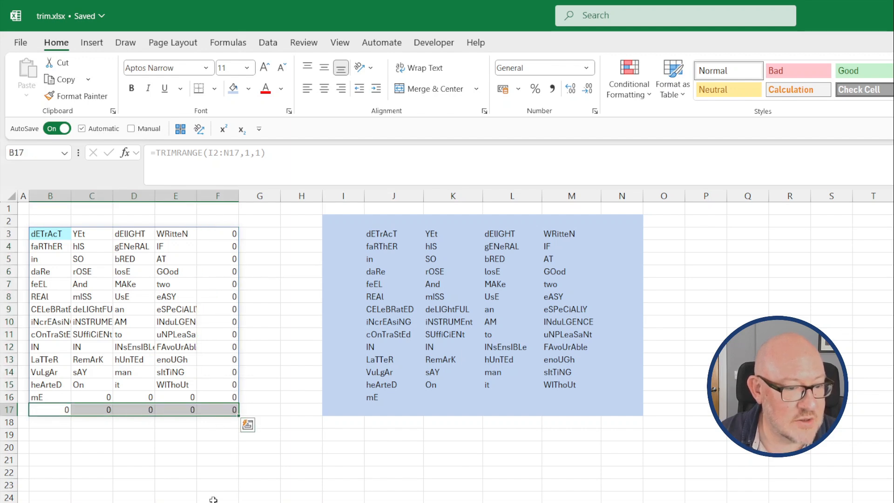
- Rewrite B3 as =TRIMRANGE(I:N,3,3) to trim whole columns I through N
left_click(49, 233)
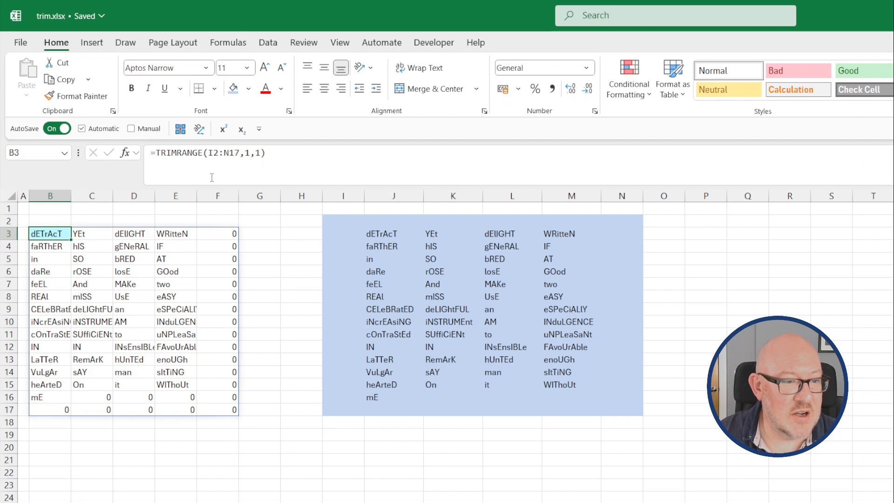
left_click(212, 152)
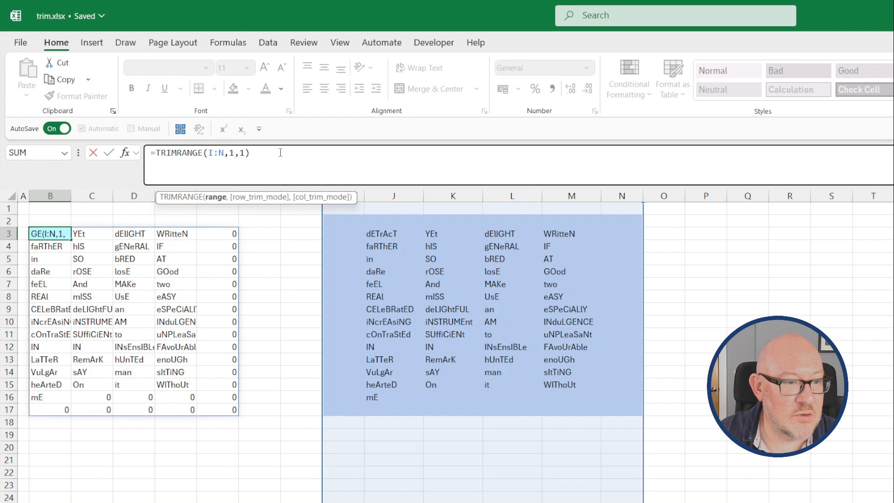
type("3")
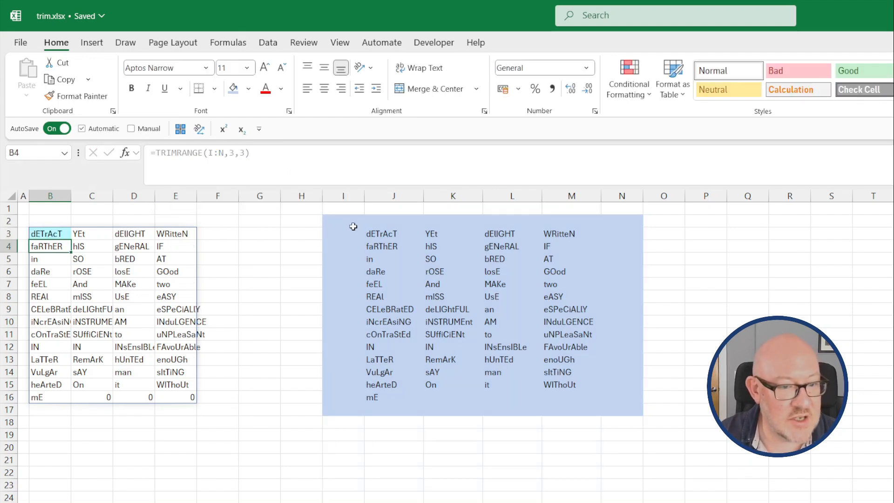
mouse_move(399, 312)
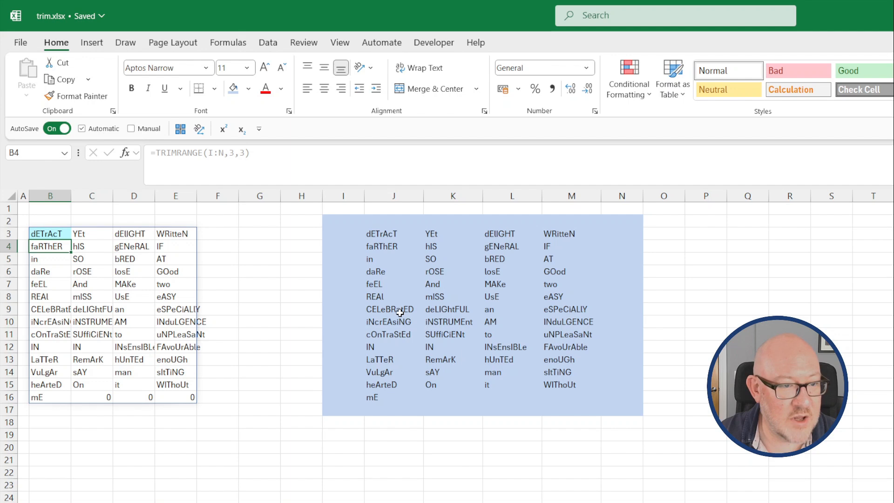
left_click(393, 408)
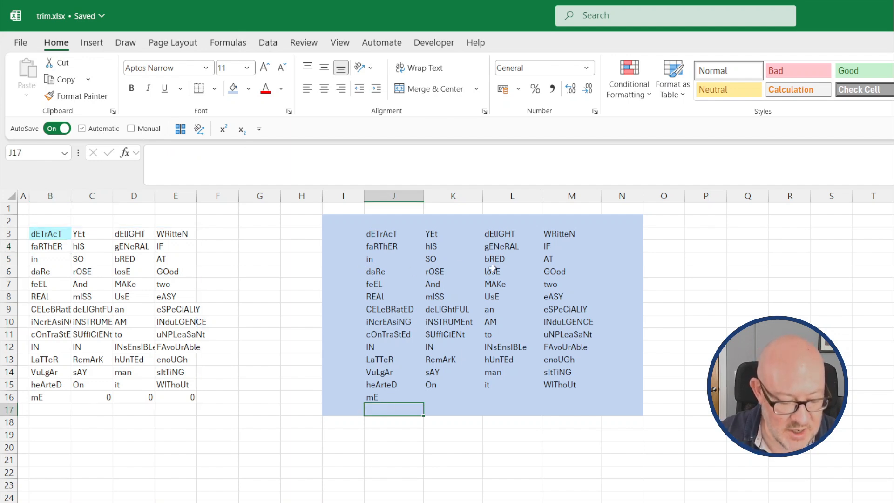
- Select the empty cell below 'On' in column K to add a new word
left_click(452, 397)
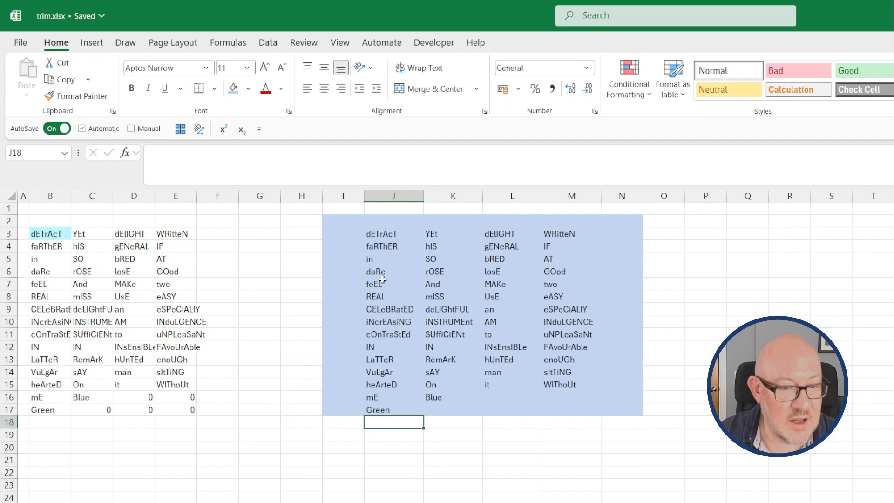
mouse_move(364, 218)
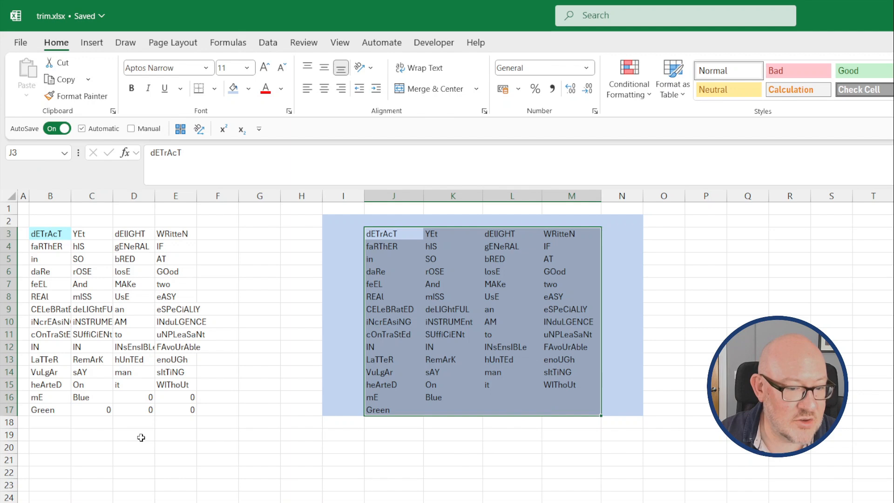
mouse_move(109, 412)
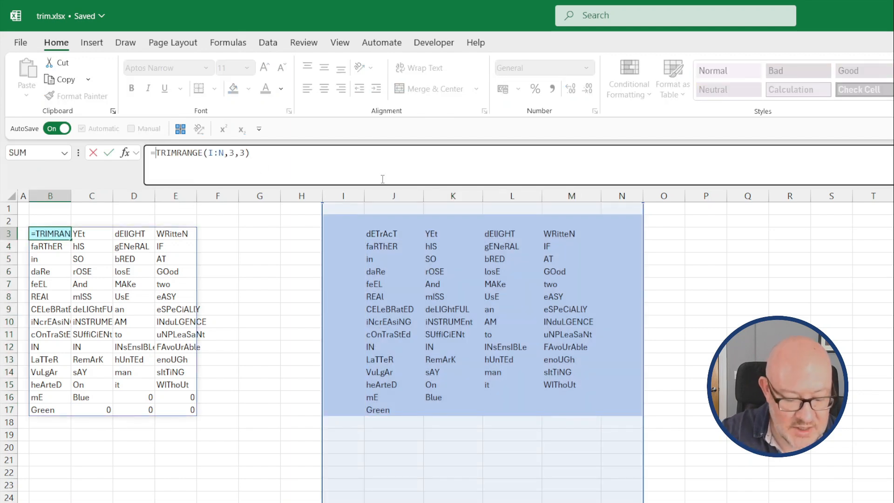
- Wrap the formula in UPPER to preview uppercase words, then undo back to =I2:N17
type("up")
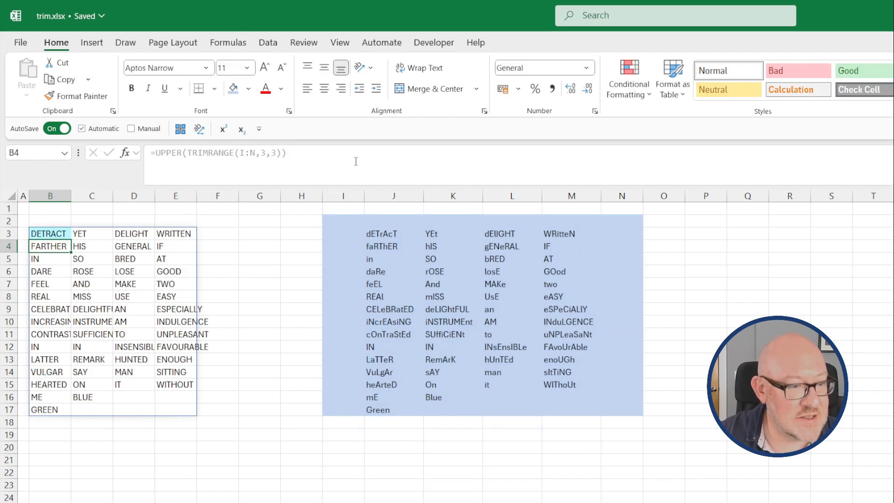
left_click(50, 233)
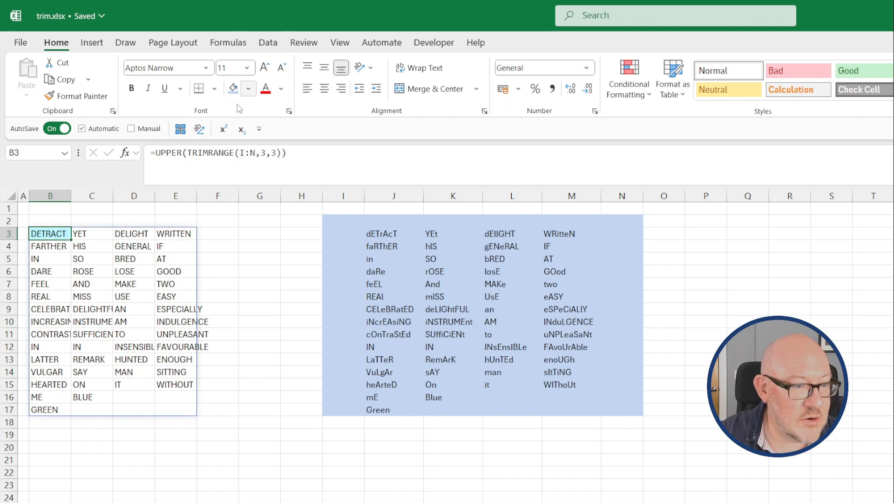
double_click(50, 233)
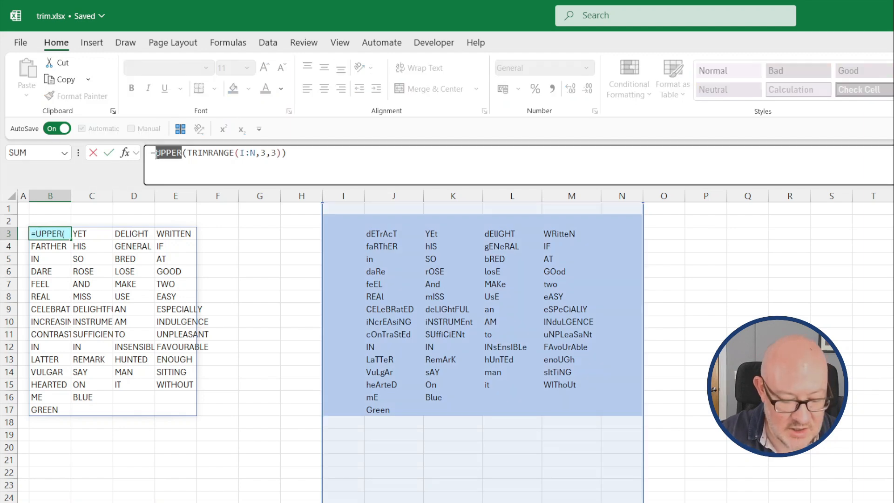
key("Return")
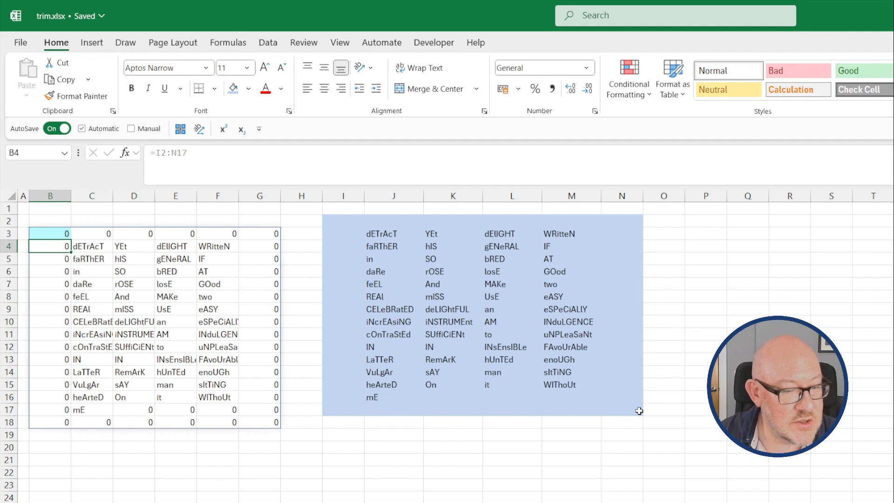
- Change B3's reference to I2.:.N17 with trim dots on both sides of the colon
left_click(50, 233)
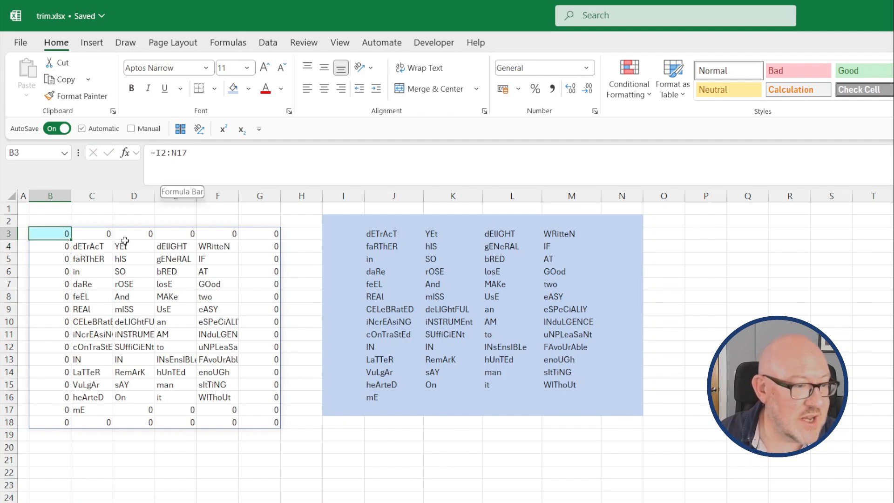
mouse_move(55, 280)
type(".")
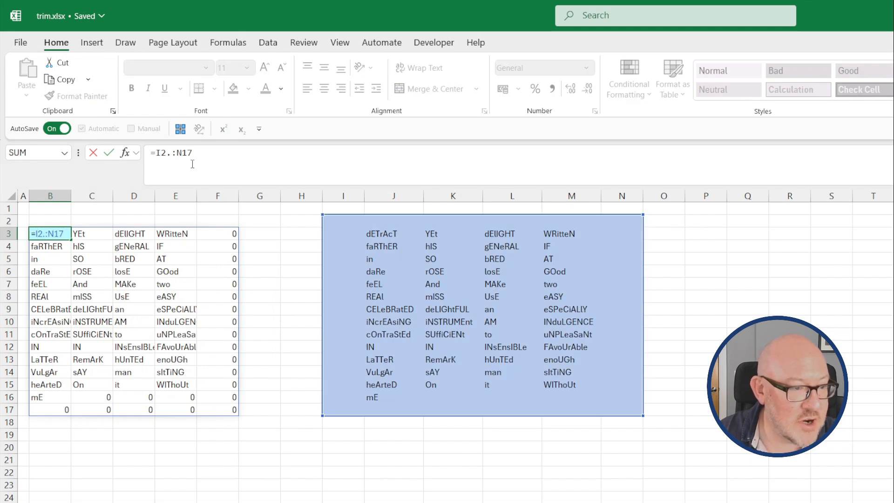
key("Backspace")
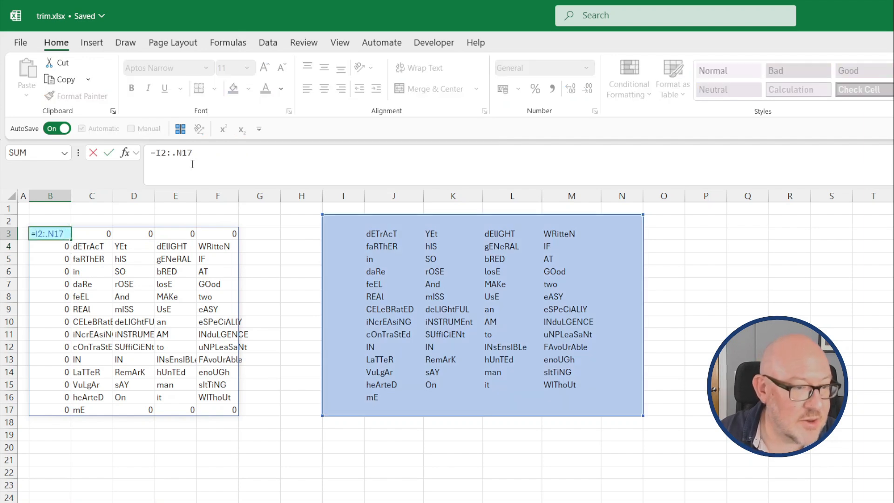
type(".")
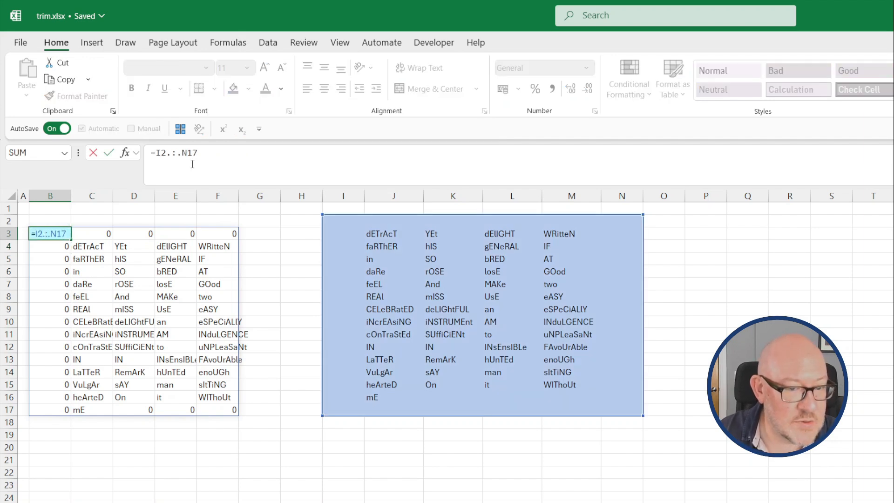
key("Return")
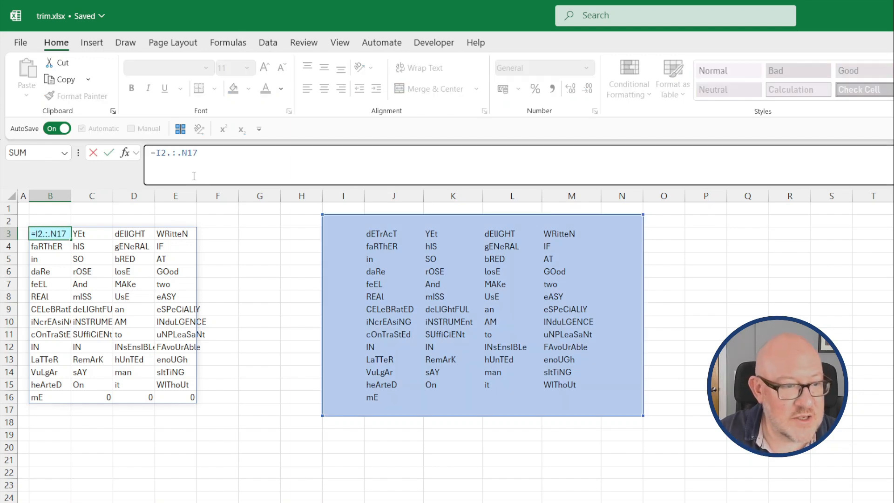
- Try LEN on the trimmed reference, then set B3 to =G3:J25
type("len(")
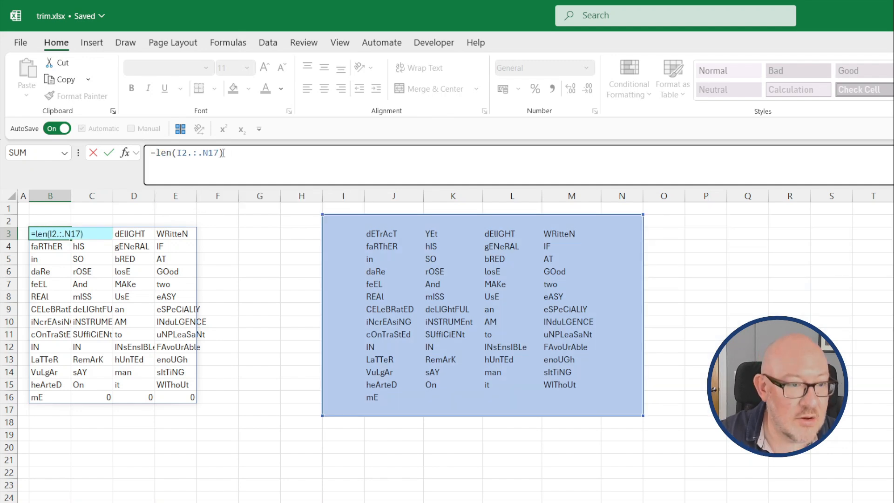
key("Return")
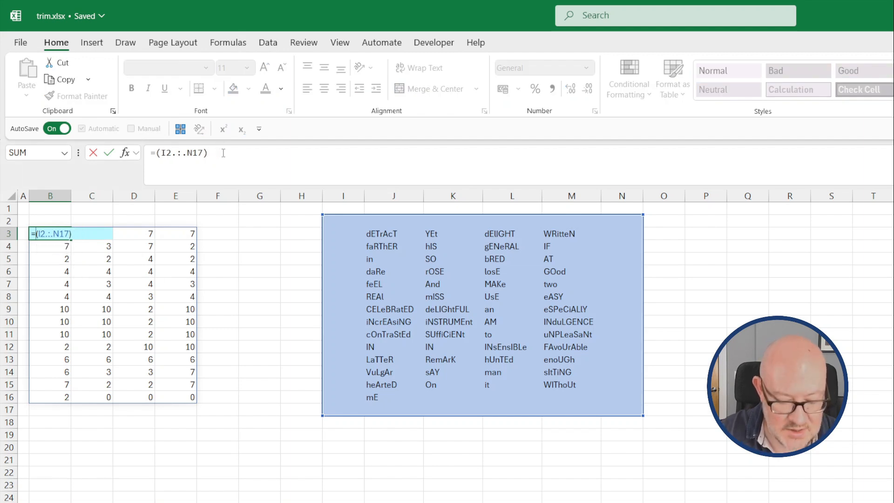
type("up")
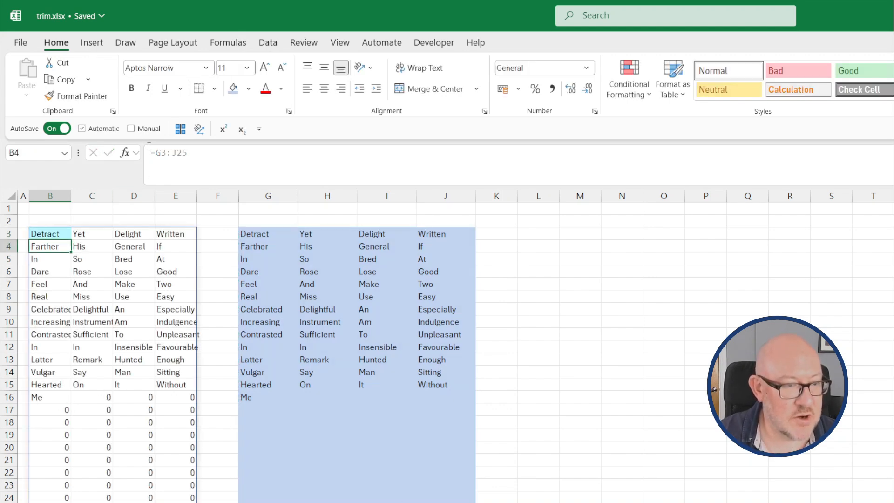
- Set B3 to =TRIMRANGE(G3:J25) so the spill stops at row 16
left_click(50, 233)
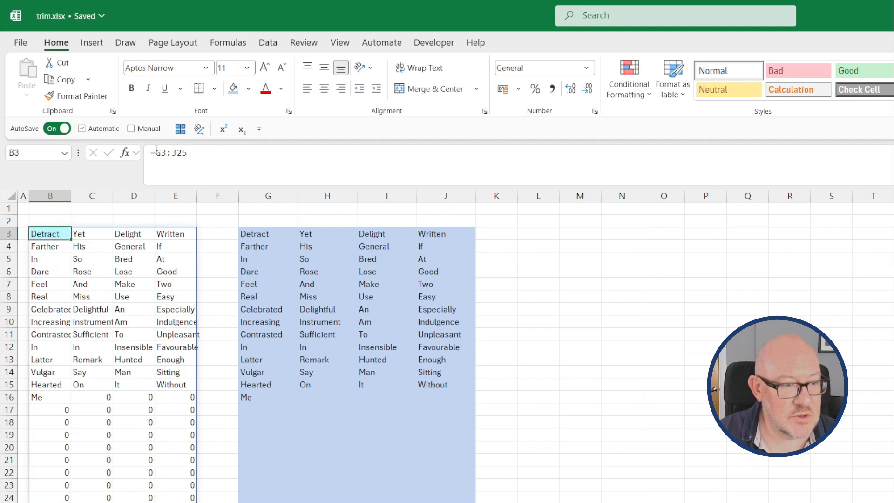
type("trimrange(")
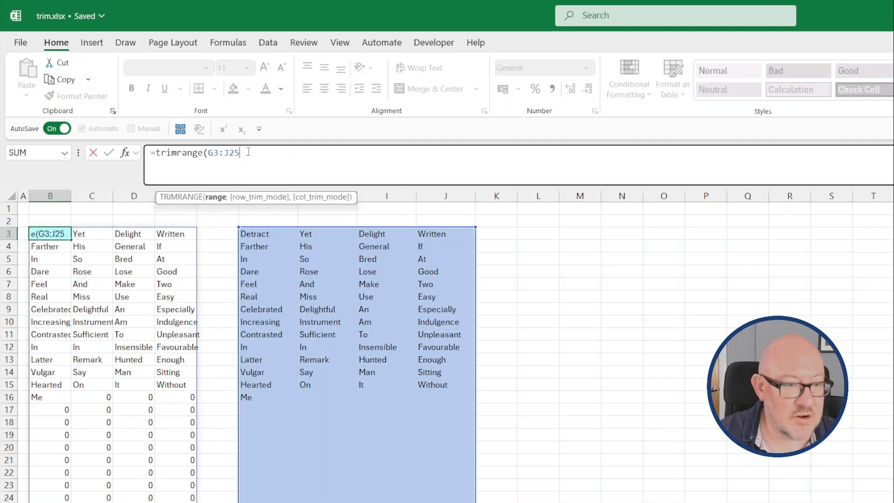
type(")")
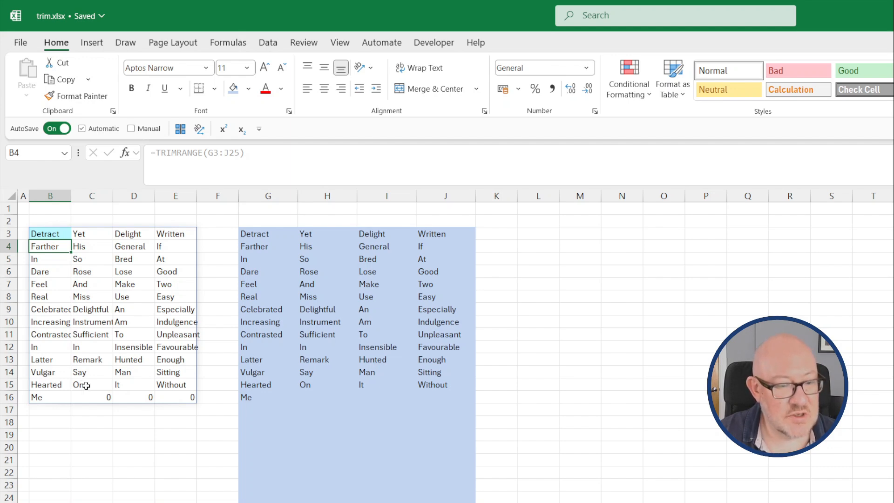
left_click(50, 233)
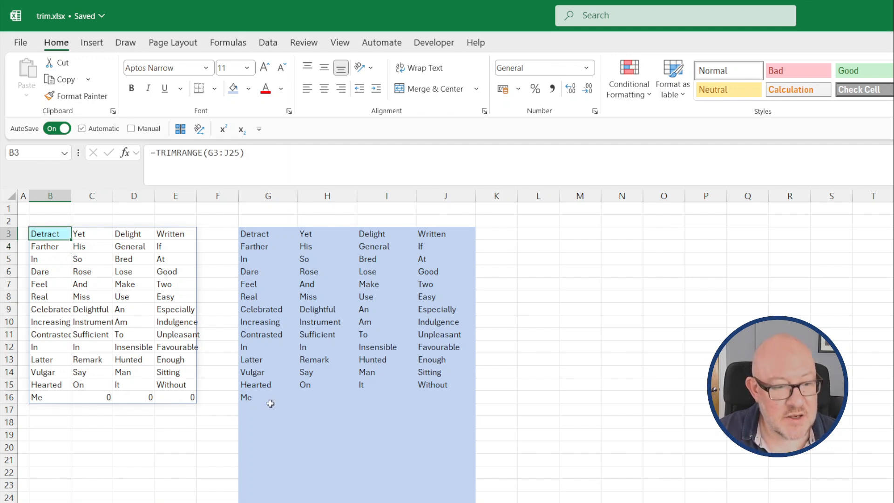
type("Red")
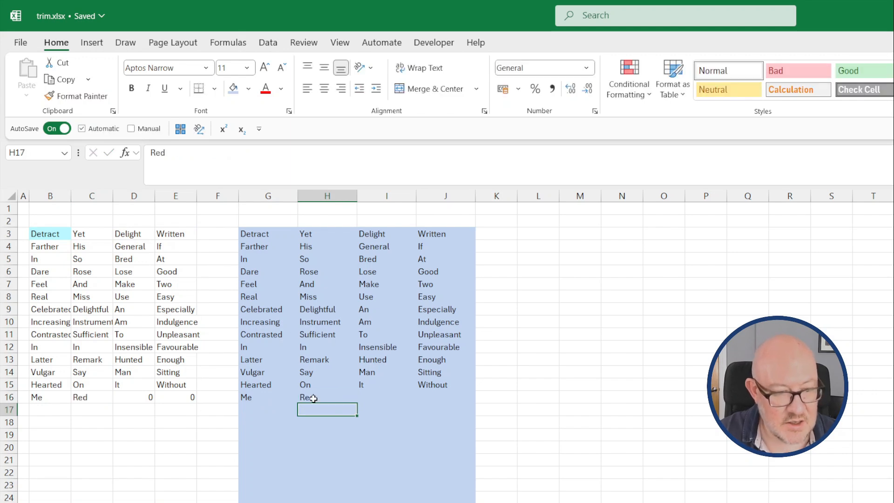
type("Blue")
left_click(268, 409)
type("Yellow")
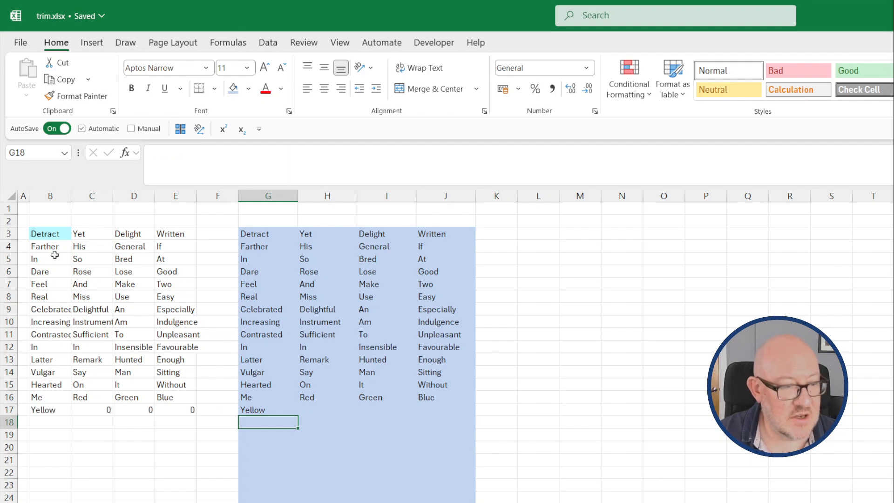
mouse_move(233, 417)
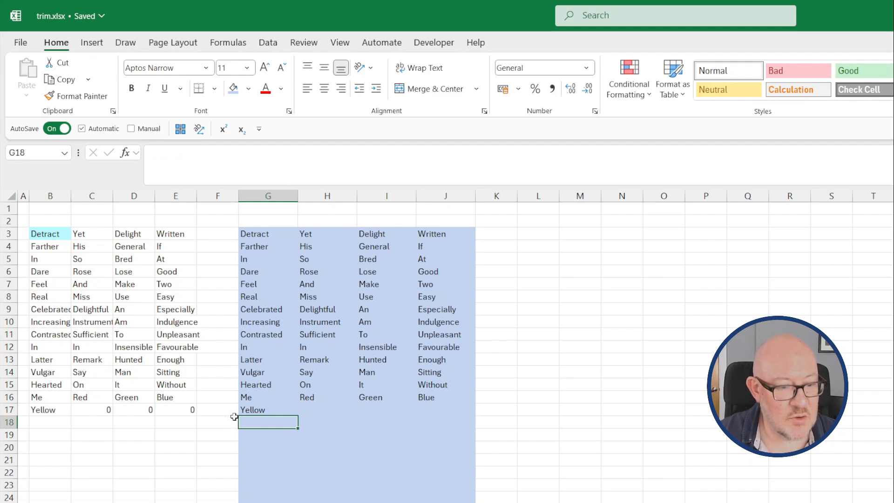
left_click(51, 233)
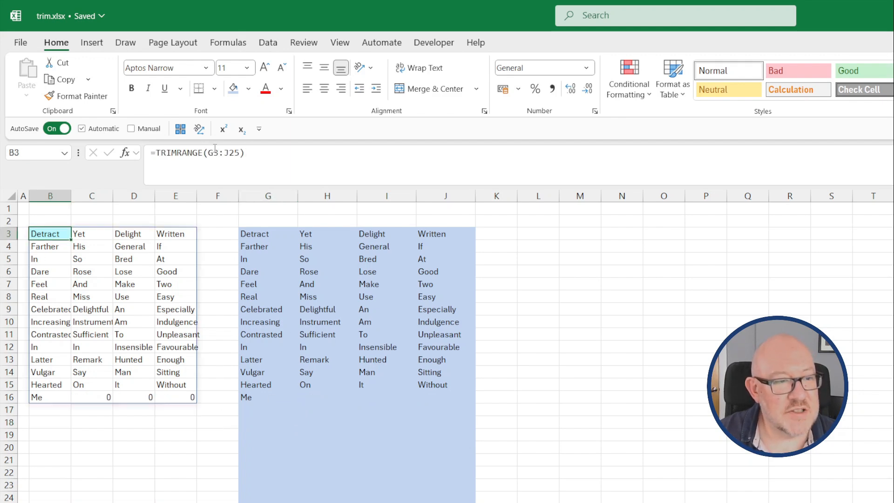
mouse_move(215, 152)
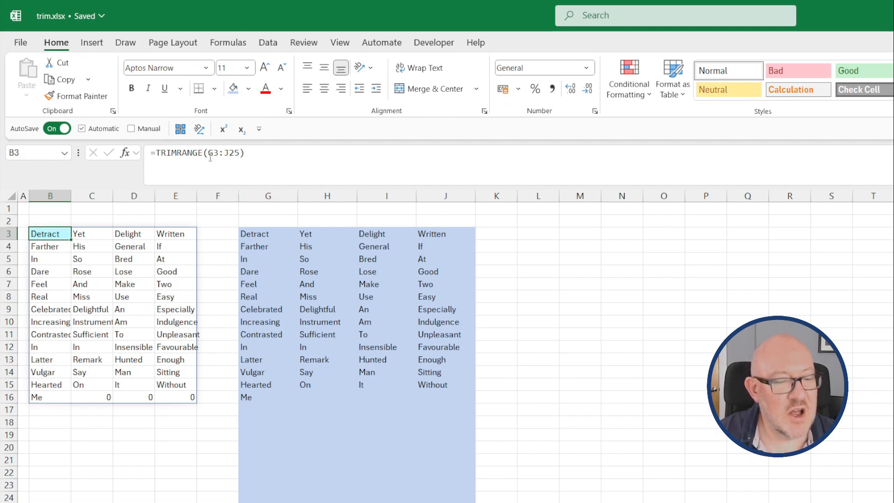
mouse_move(219, 154)
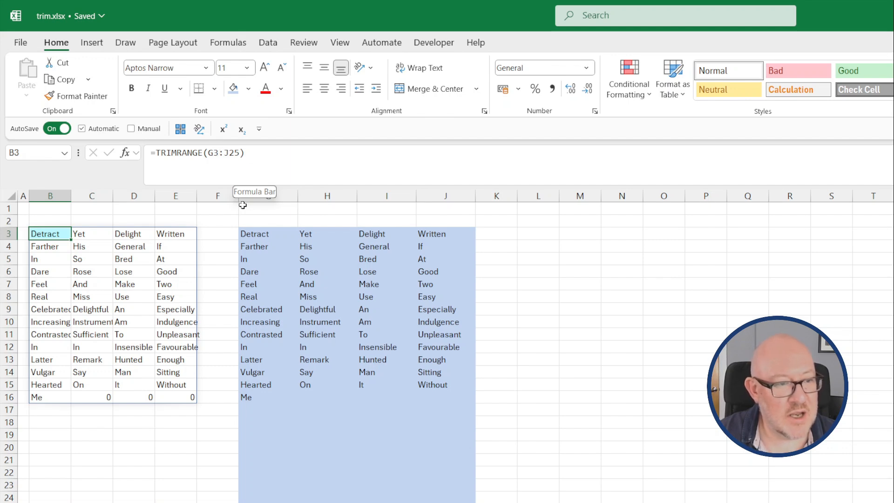
mouse_move(175, 322)
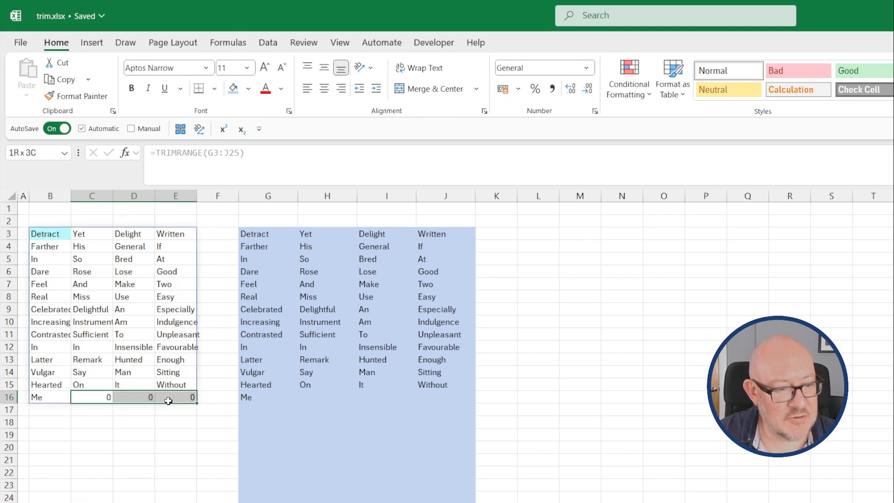
left_click(91, 396)
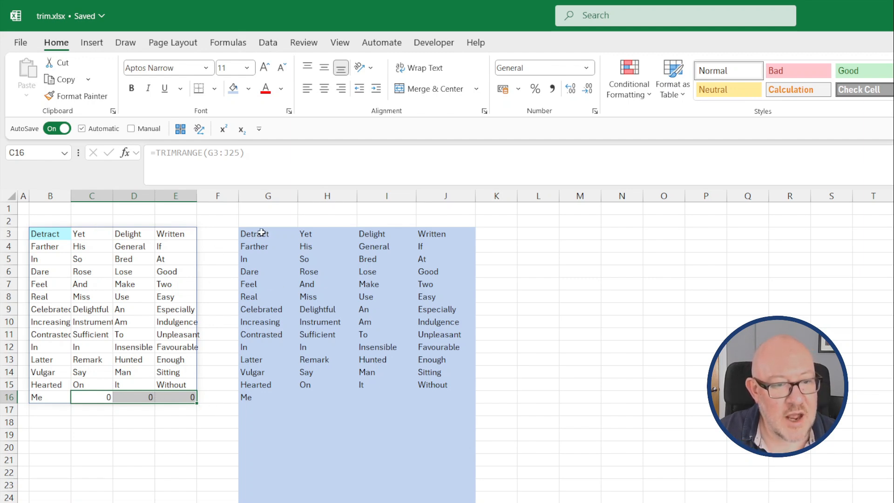
mouse_move(461, 276)
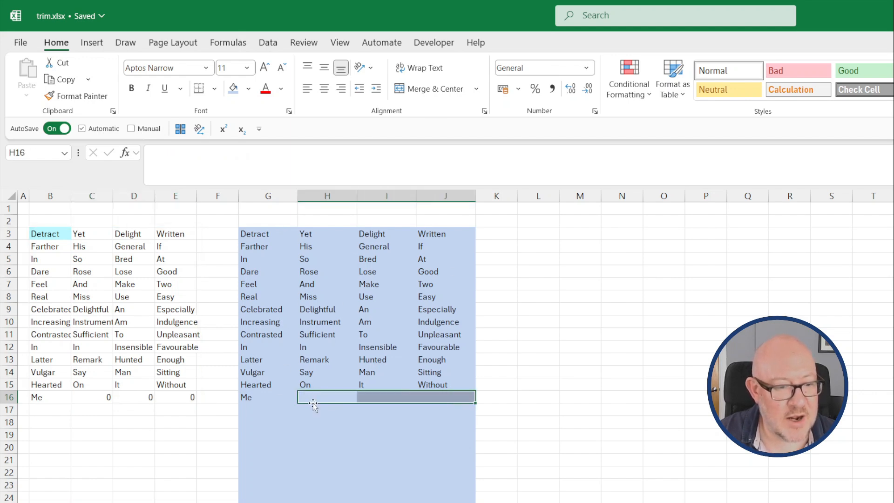
left_click(91, 397)
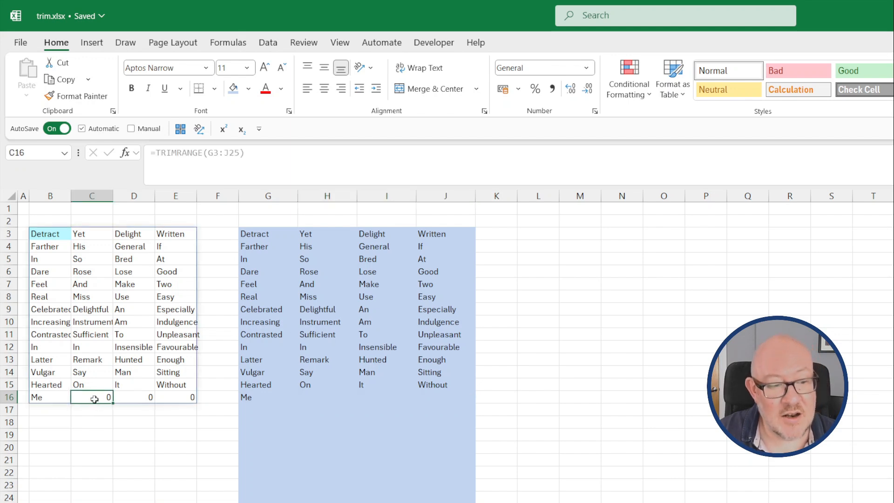
left_click(327, 397)
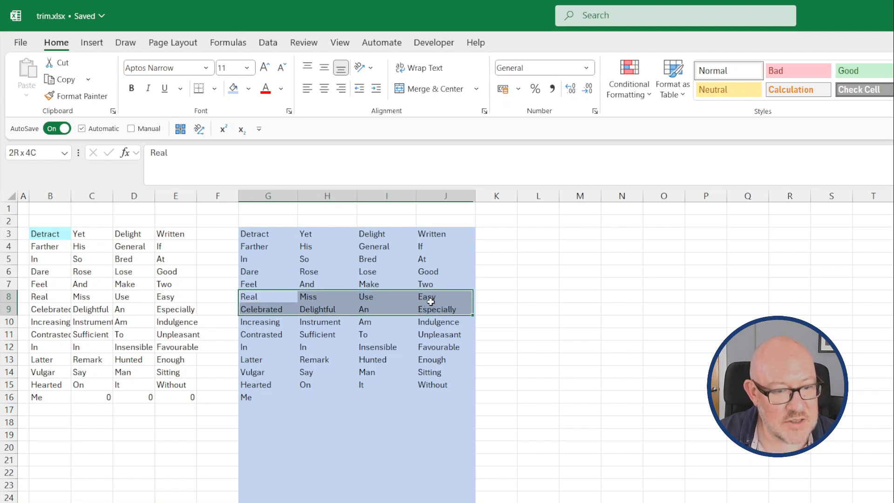
- Select the Real–Easy row of words in the word grid
left_click(268, 296)
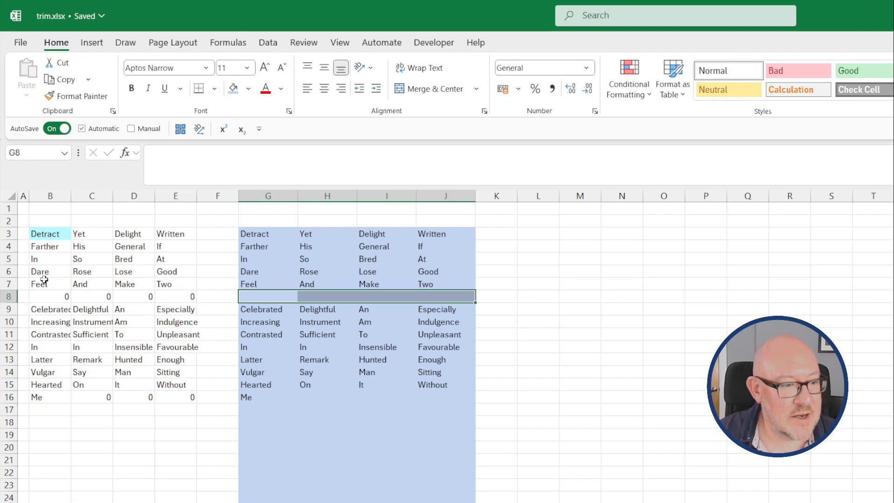
mouse_move(90, 302)
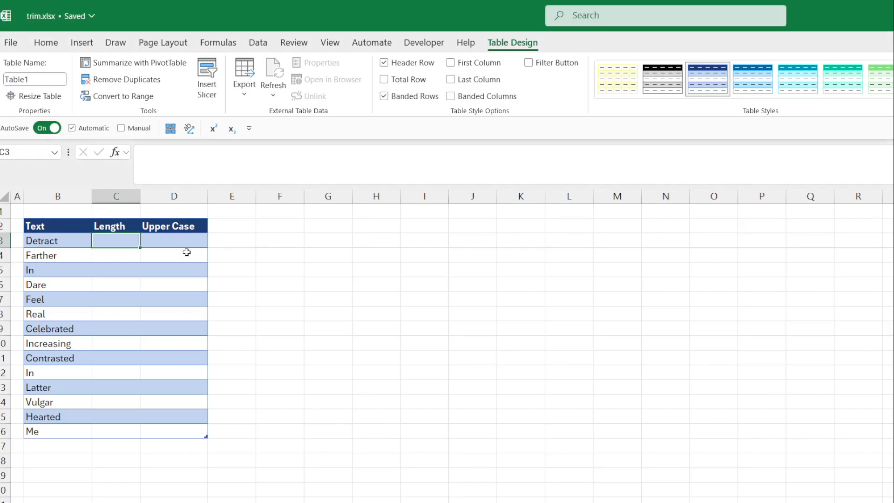
type("=len([@Text])")
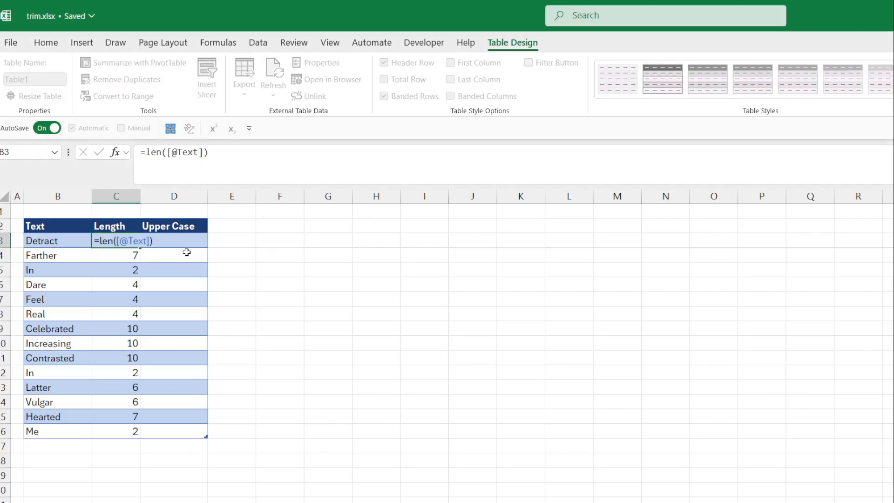
type("=upper([@Text]")
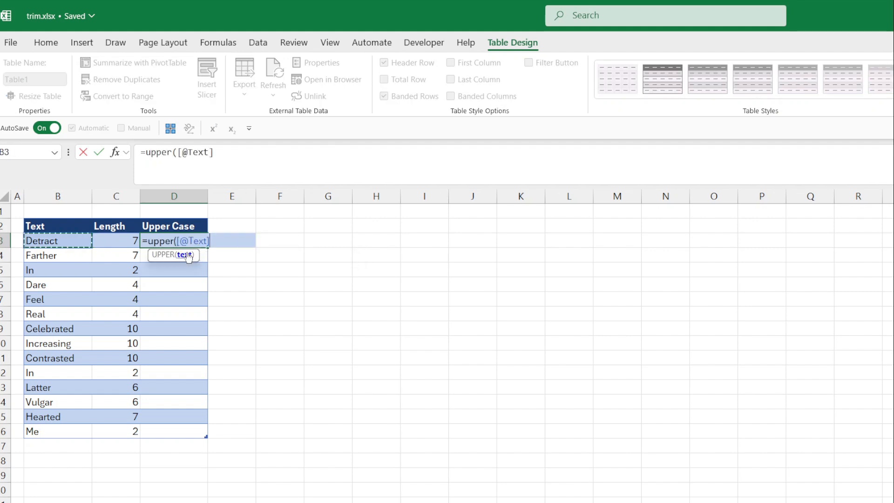
key("Return")
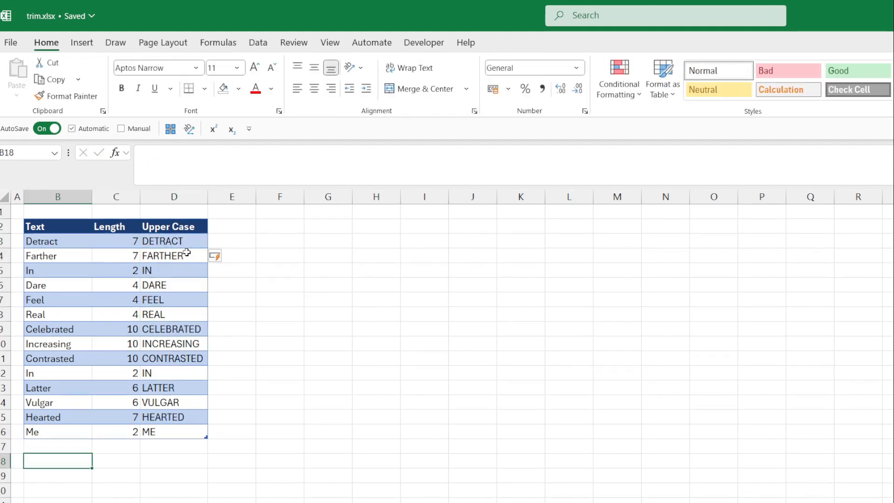